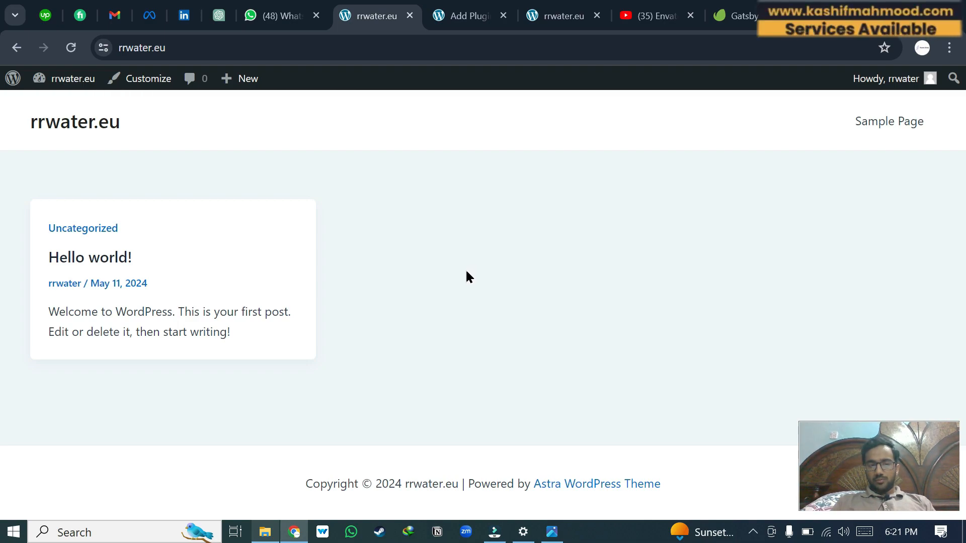
{"action": "mouse_move", "coordinate": [459, 282]}
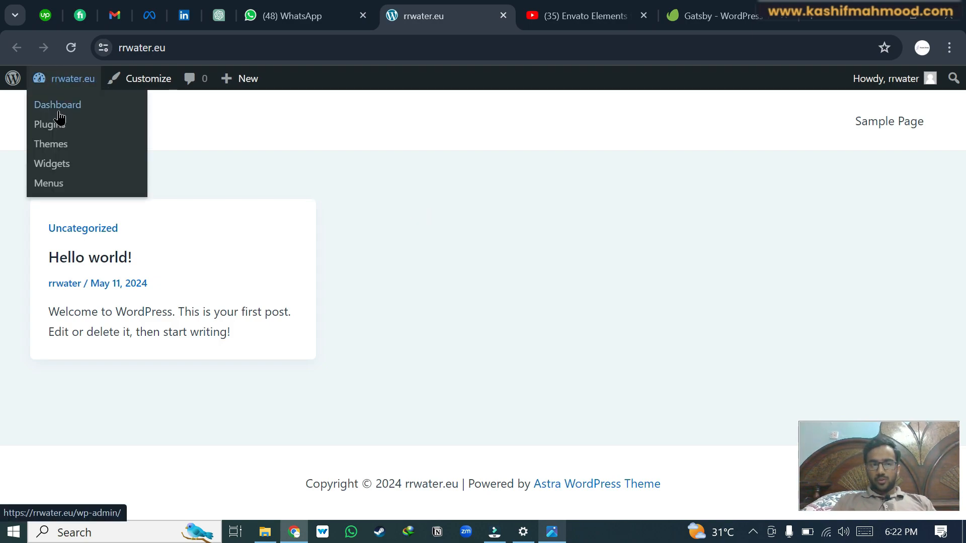
Go from the rrwater.eu live site to the WordPress admin Dashboard.
{"action": "left_click", "coordinate": [57, 104]}
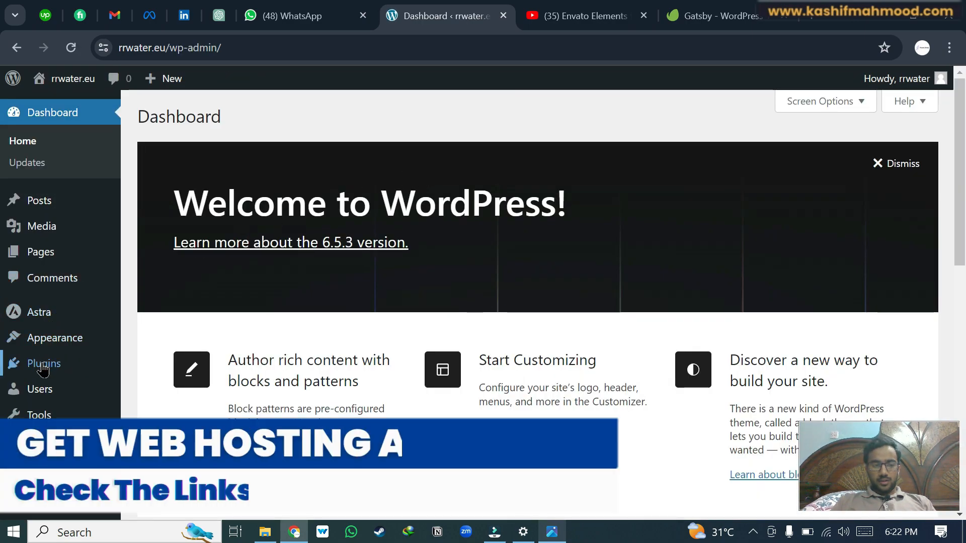
Search plugins for Envato Elements, install and activate it, then refresh the page.
{"action": "left_click", "coordinate": [43, 364]}
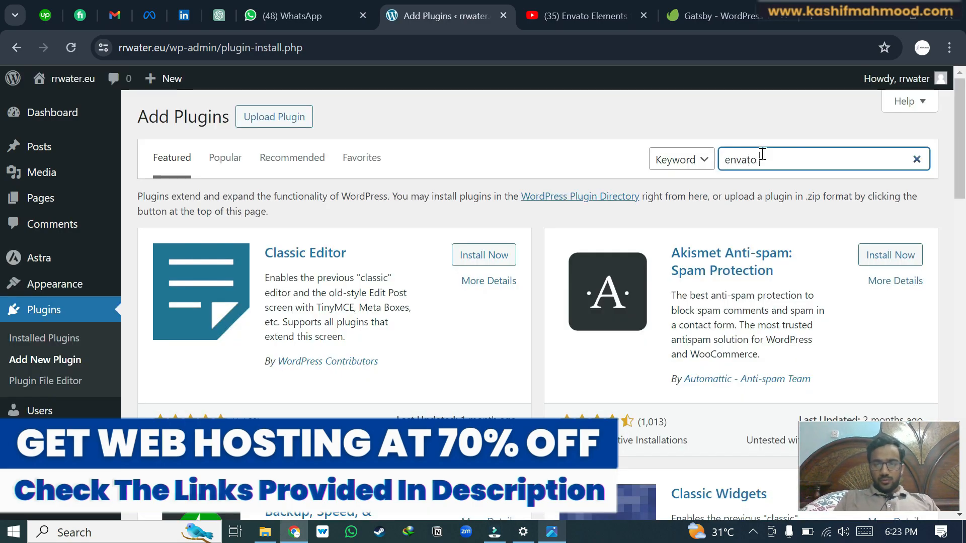
{"action": "type", "text": "elemenst"}
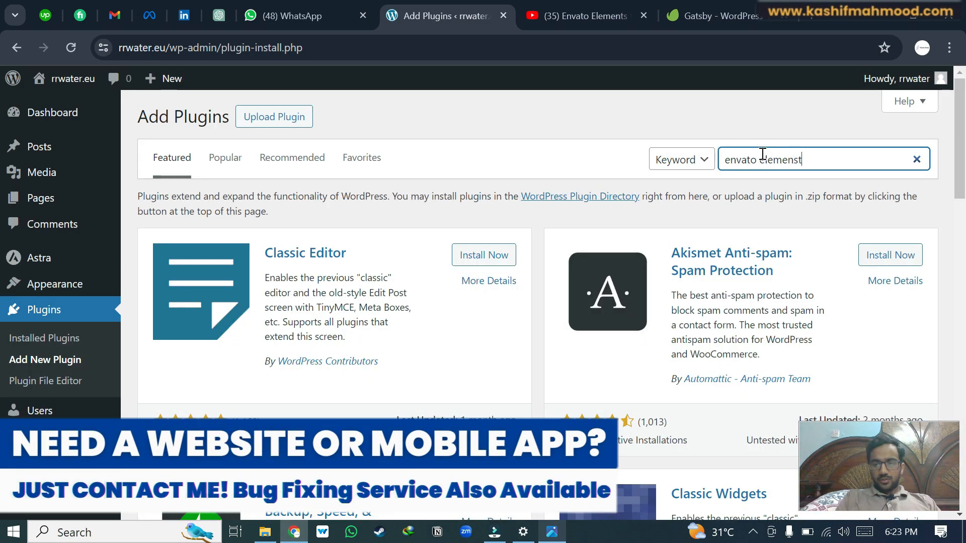
{"action": "left_click", "coordinate": [483, 242]}
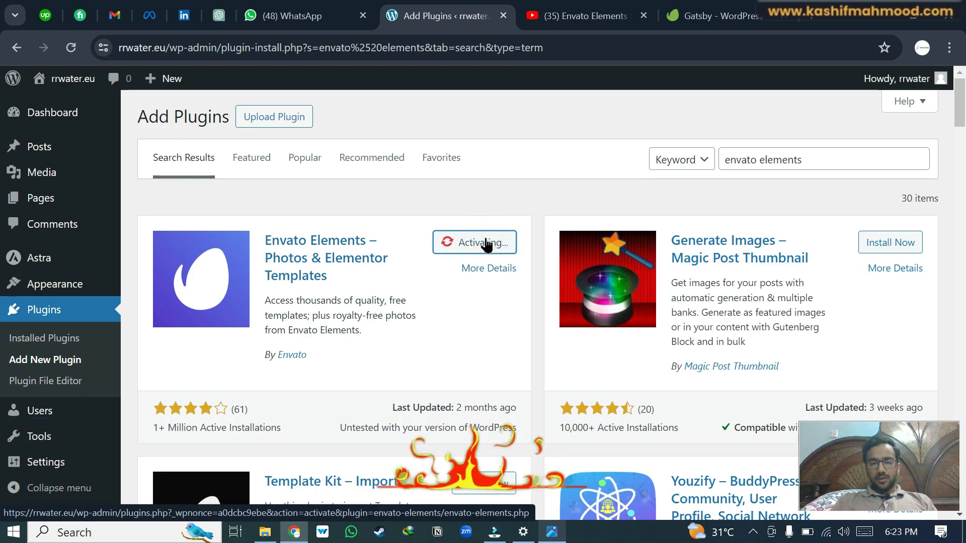
{"action": "left_click", "coordinate": [474, 242]}
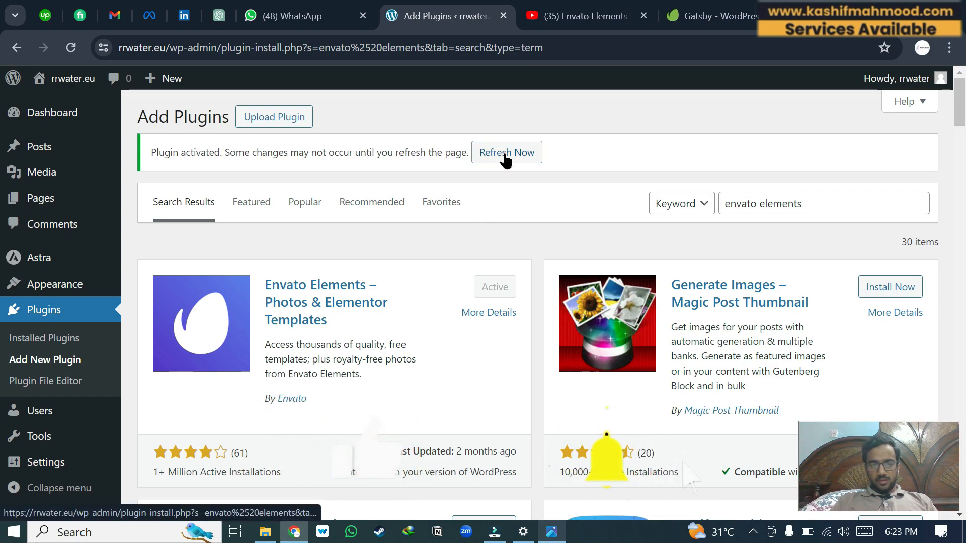
{"action": "left_click", "coordinate": [507, 152]}
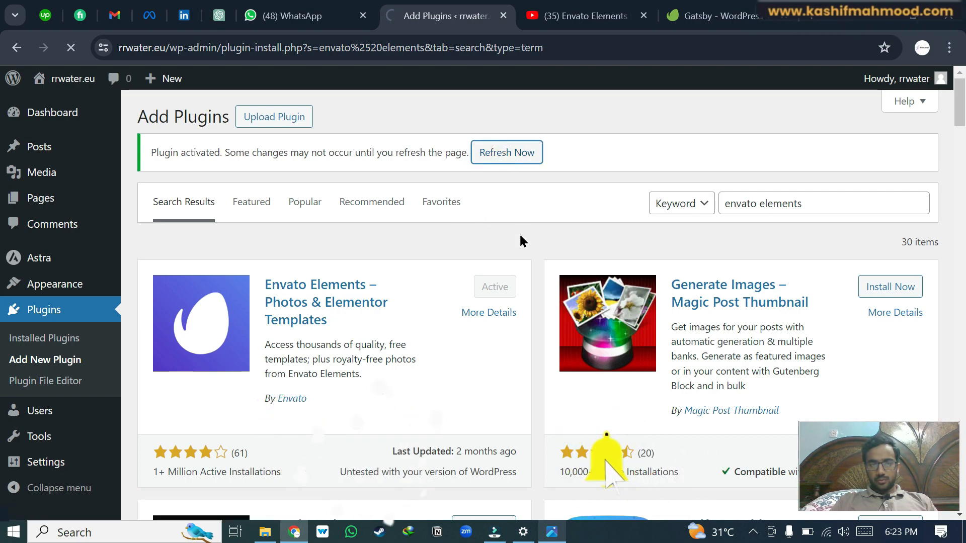
{"action": "left_click", "coordinate": [506, 152]}
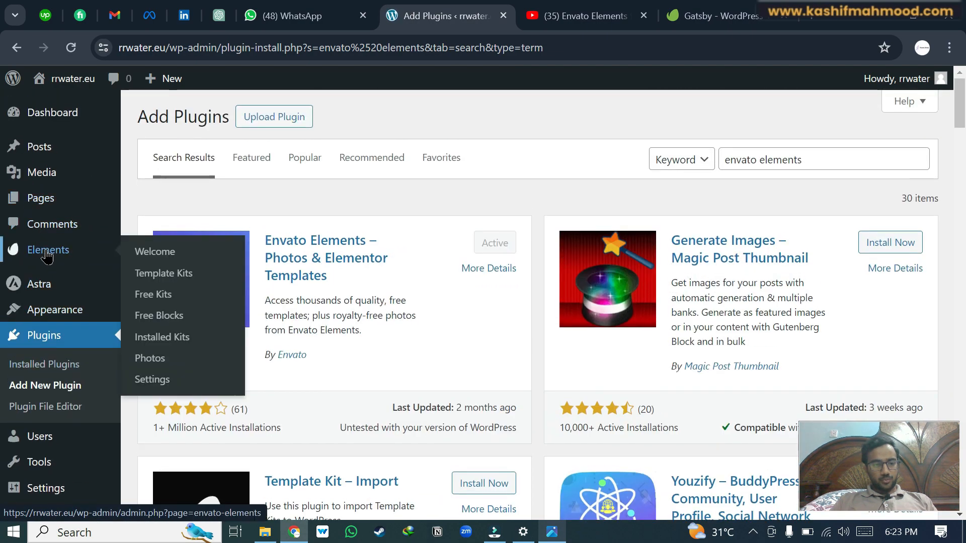
{"action": "mouse_move", "coordinate": [162, 337]}
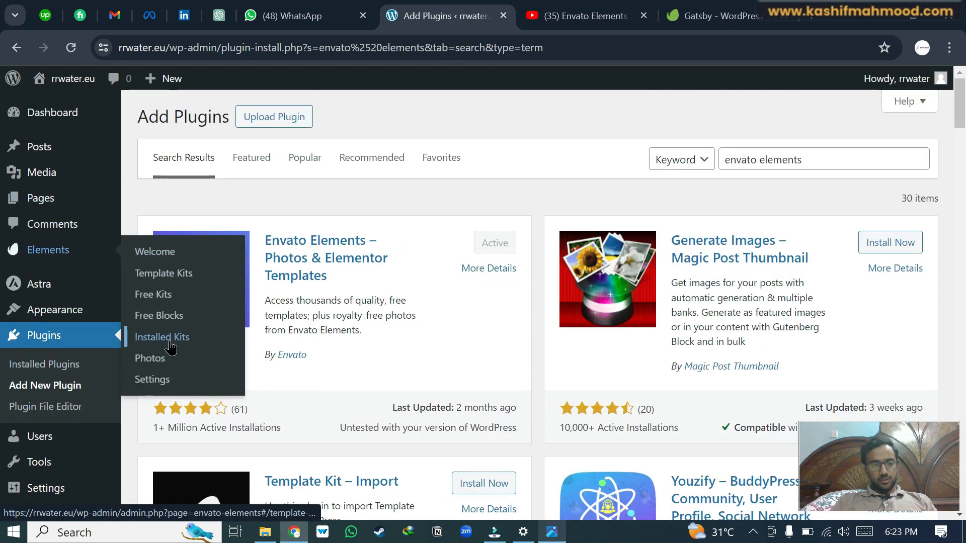
Open Elements > Installed Kits to view the installed template kits.
{"action": "left_click", "coordinate": [162, 337]}
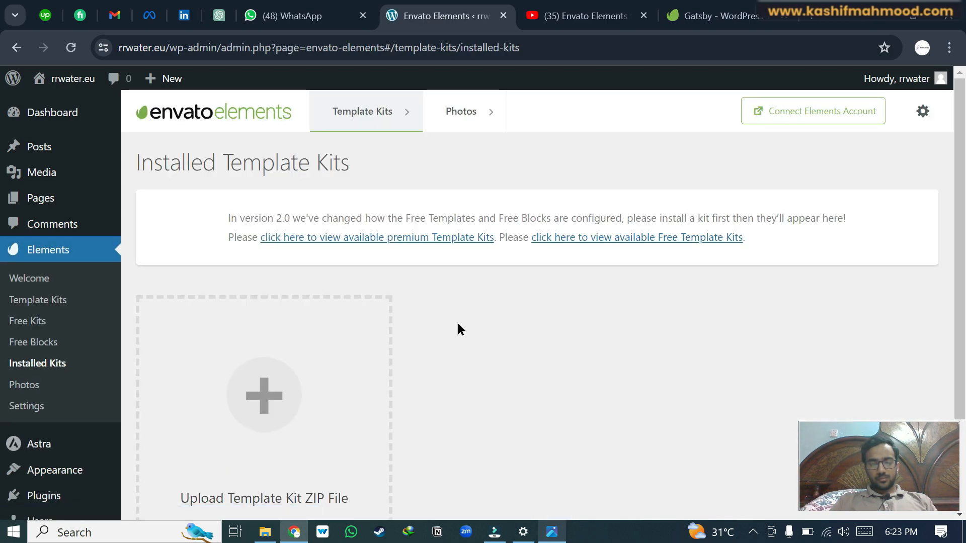
{"action": "mouse_move", "coordinate": [264, 396]}
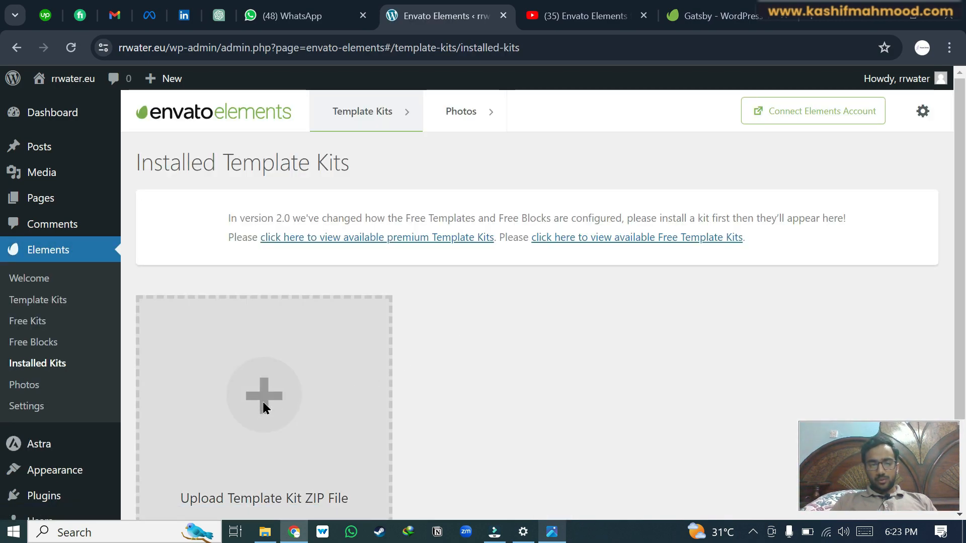
Upload the fixn-handyman template kit ZIP from the Downloads folder.
{"action": "left_click", "coordinate": [264, 395]}
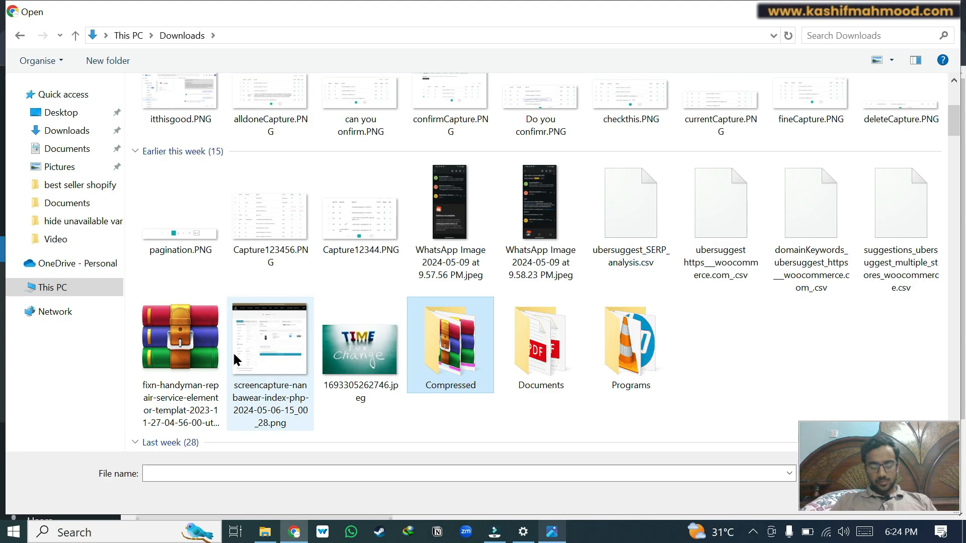
{"action": "left_click", "coordinate": [180, 335]}
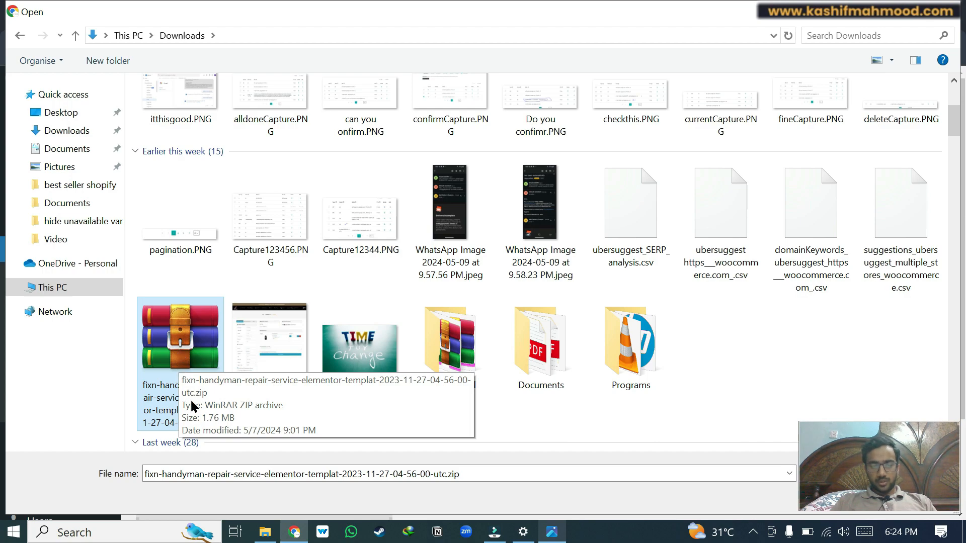
{"action": "mouse_move", "coordinate": [277, 395]}
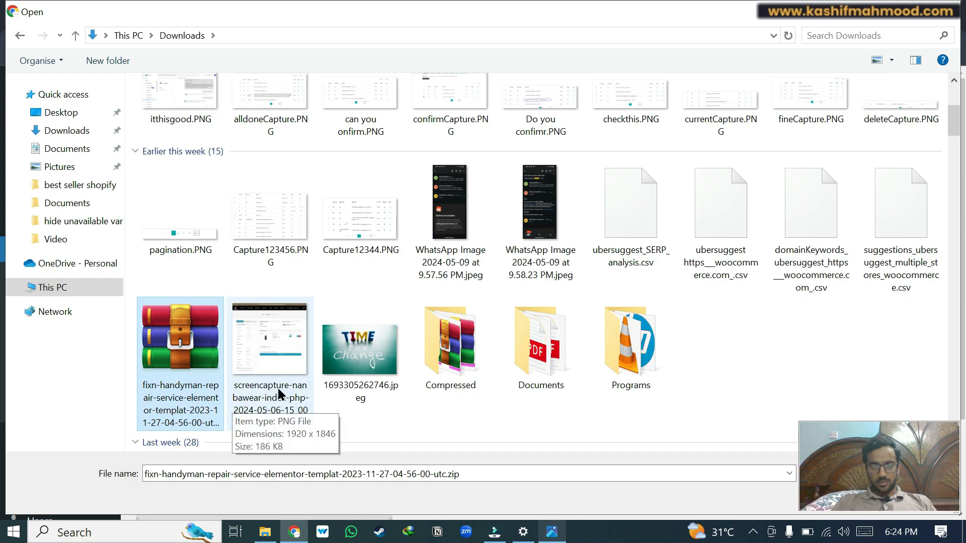
{"action": "mouse_move", "coordinate": [179, 409]}
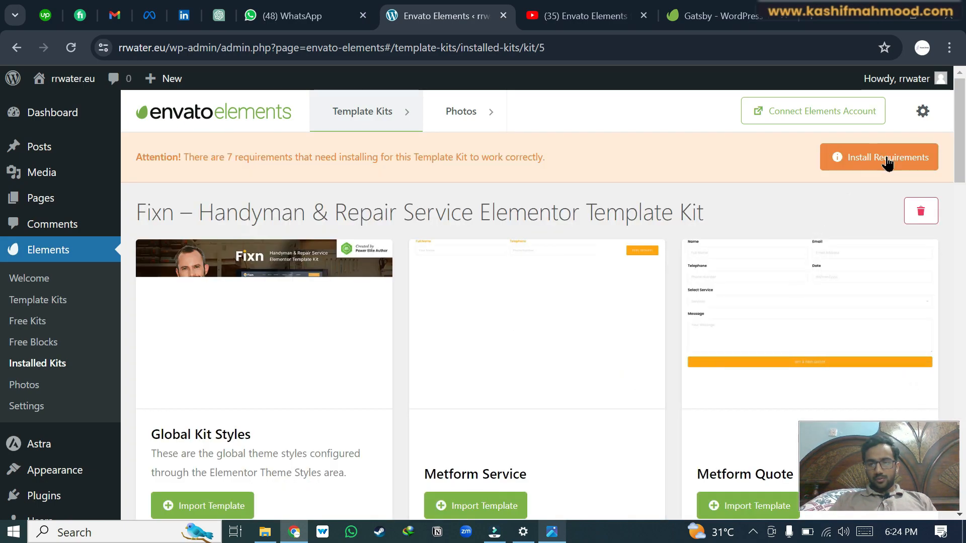
Install all the Fixn kit's missing requirements, including Elementor and MetForm.
{"action": "left_click", "coordinate": [878, 157]}
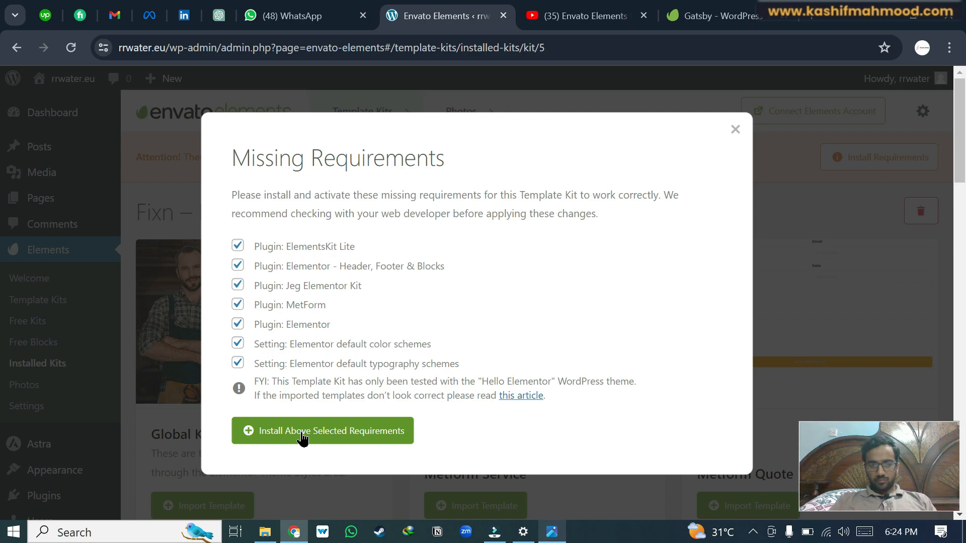
{"action": "left_click", "coordinate": [322, 431]}
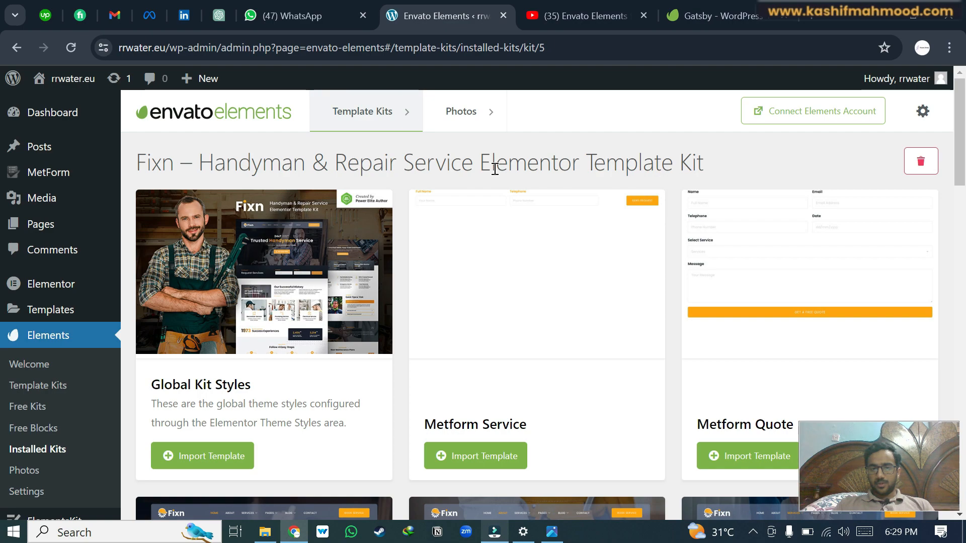
{"action": "mouse_move", "coordinate": [208, 448]}
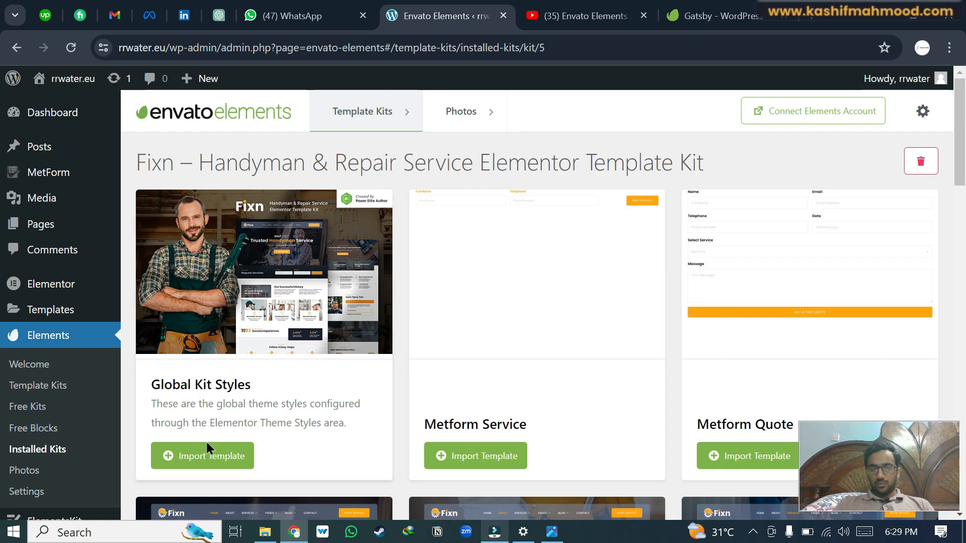
Import the Fixn kit's Global Kit Styles template.
{"action": "left_click", "coordinate": [203, 456]}
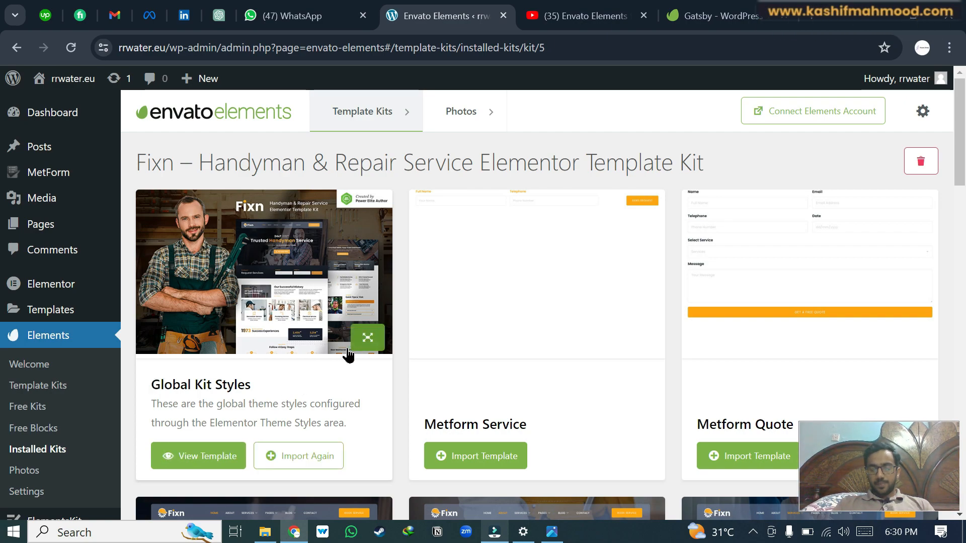
{"action": "mouse_move", "coordinate": [393, 291]}
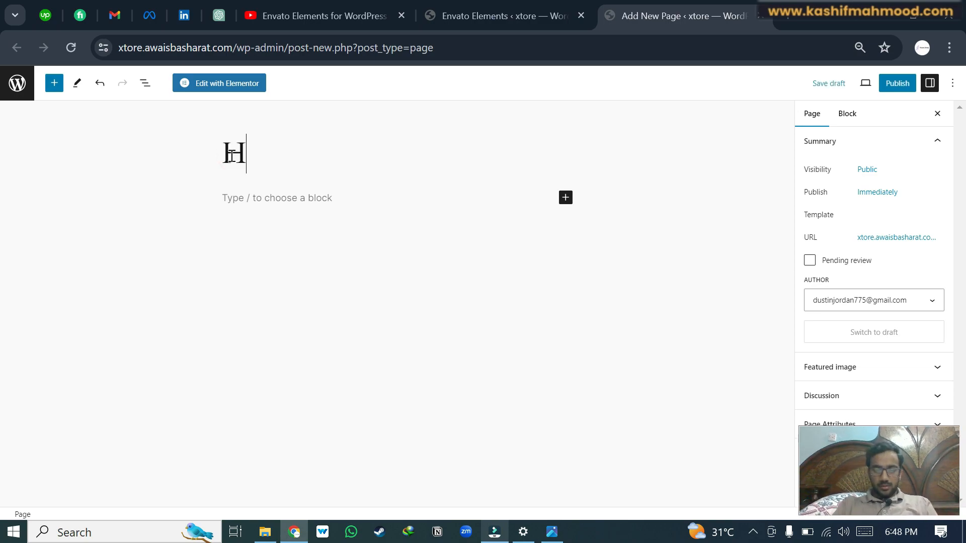
Publish the Home page, confirm, and launch Edit with Elementor.
{"action": "left_click", "coordinate": [896, 83]}
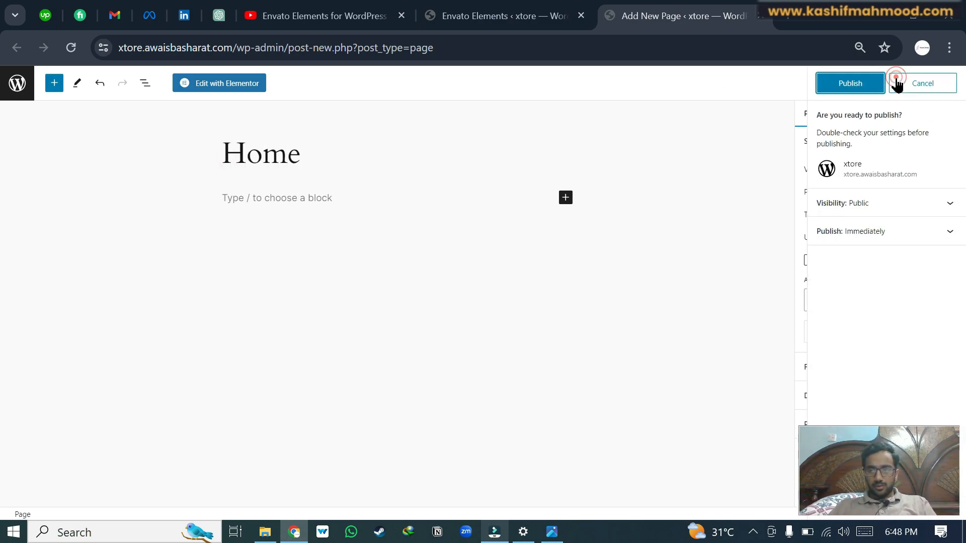
{"action": "left_click", "coordinate": [849, 83]}
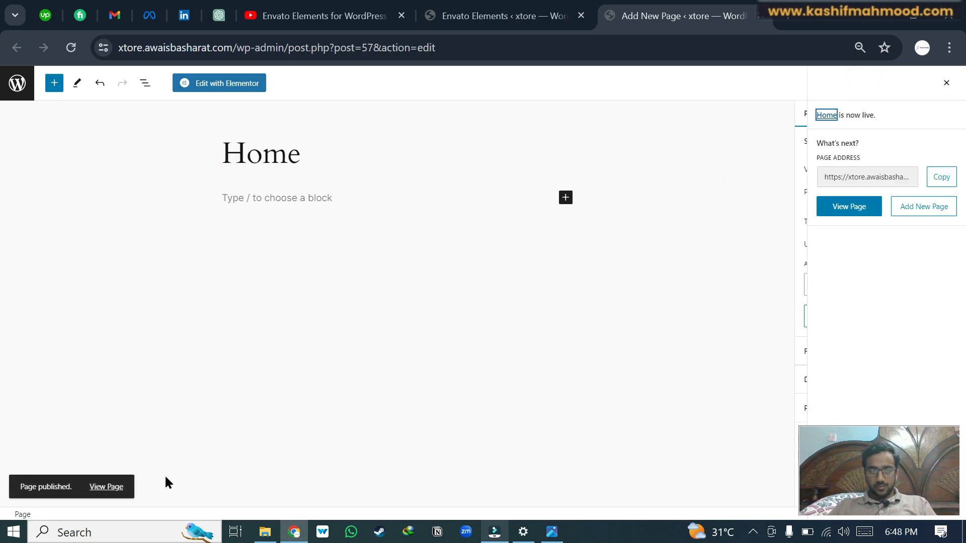
{"action": "left_click", "coordinate": [219, 82]}
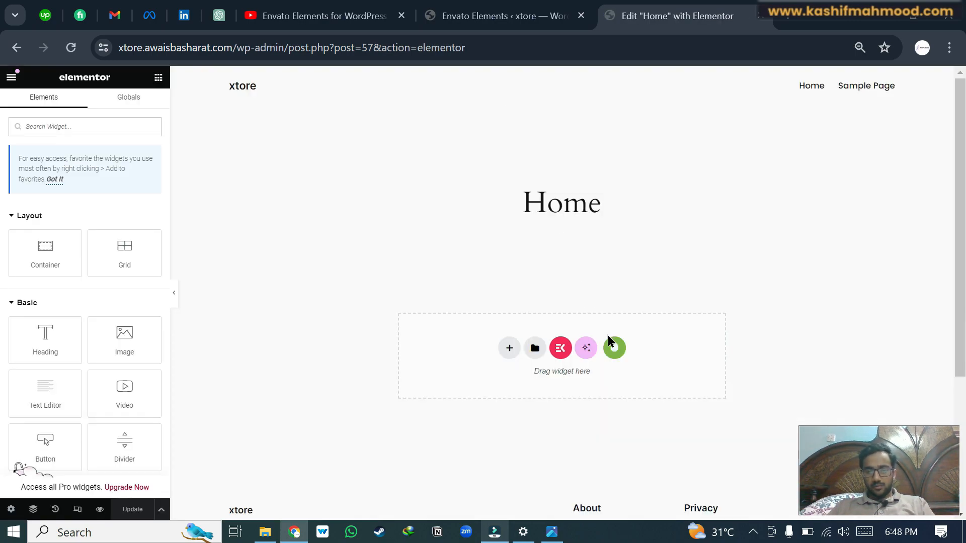
Insert the Fixn kit's Home template from the Envato Elements installed kit library.
{"action": "left_click", "coordinate": [614, 349]}
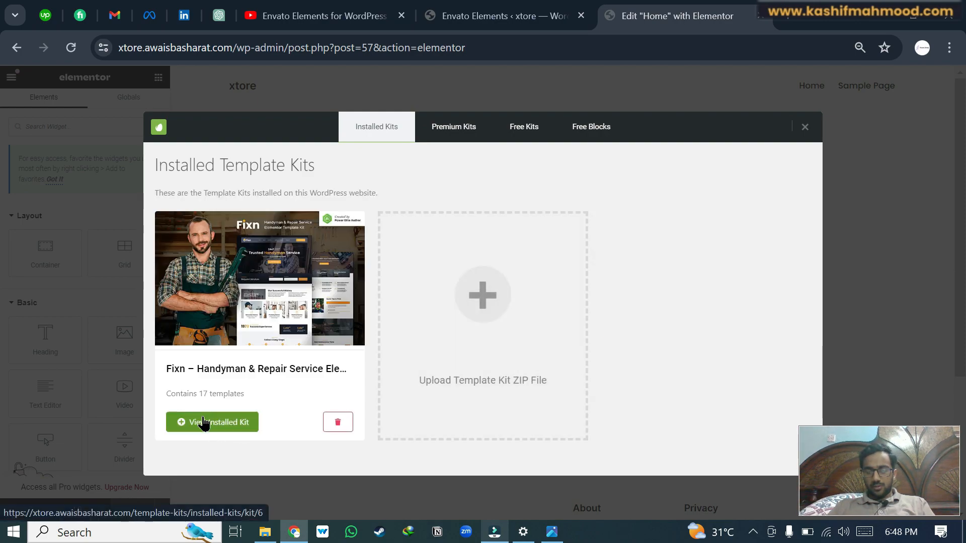
{"action": "left_click", "coordinate": [211, 422]}
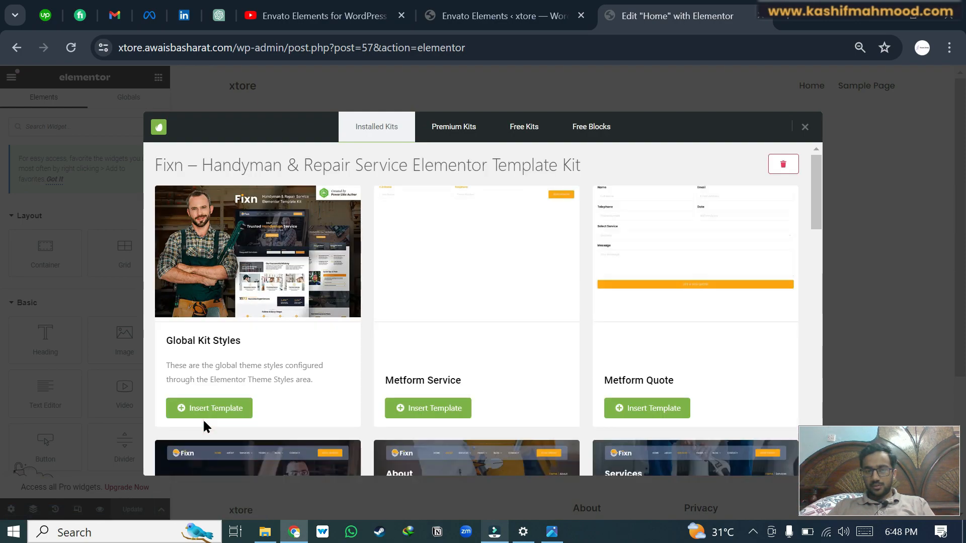
{"action": "scroll", "scroll_direction": "down", "scroll_amount": 3}
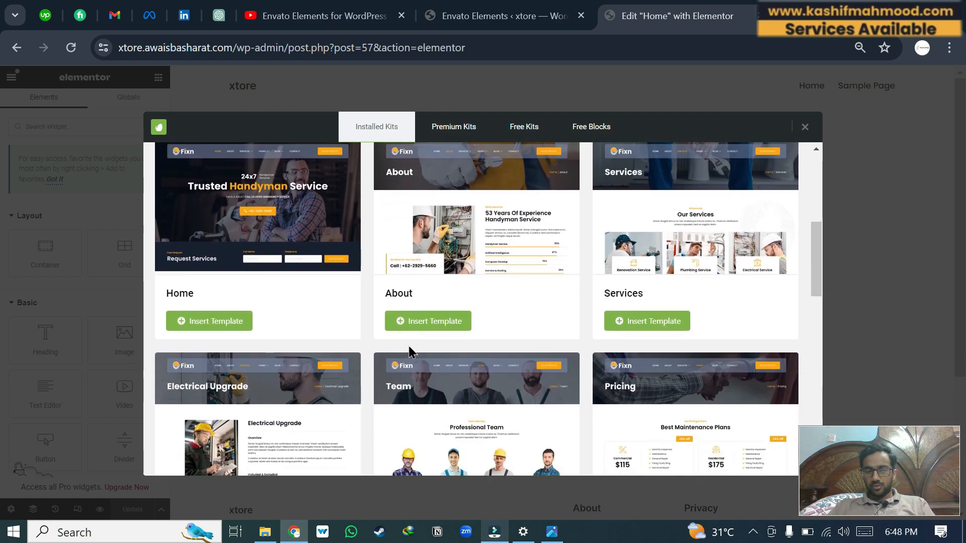
{"action": "left_click", "coordinate": [209, 321]}
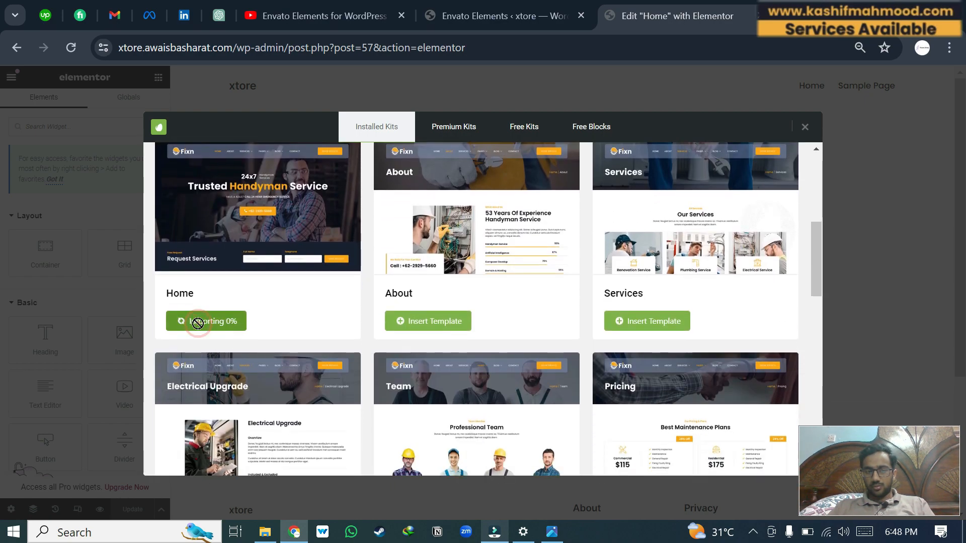
{"action": "left_click", "coordinate": [206, 321]}
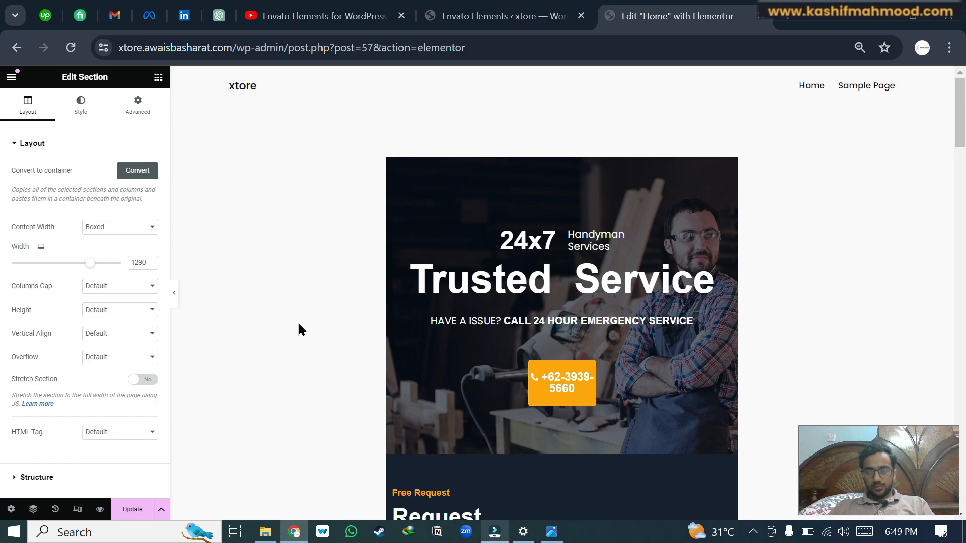
{"action": "mouse_move", "coordinate": [10, 510]}
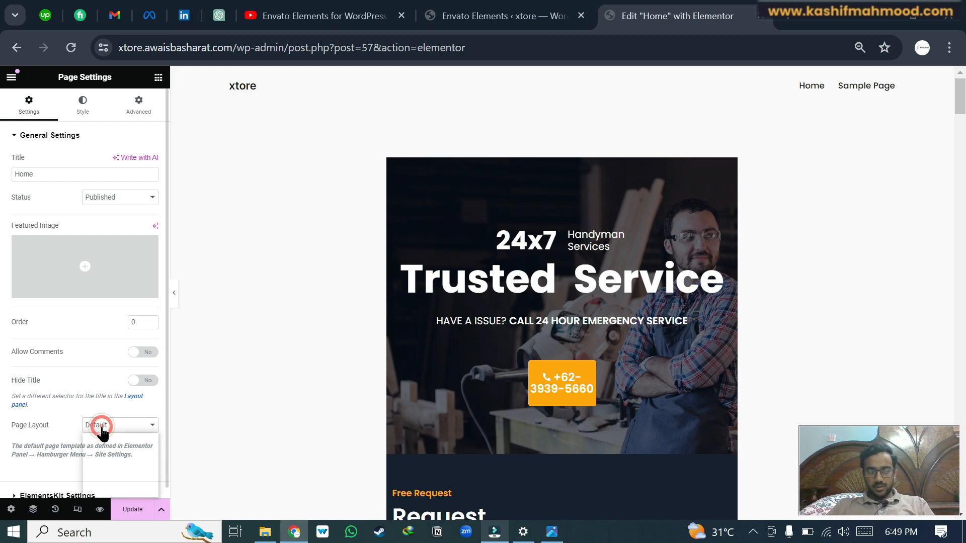
Set the Home page layout to Elementor Full Width and click Update.
{"action": "left_click", "coordinate": [118, 425]}
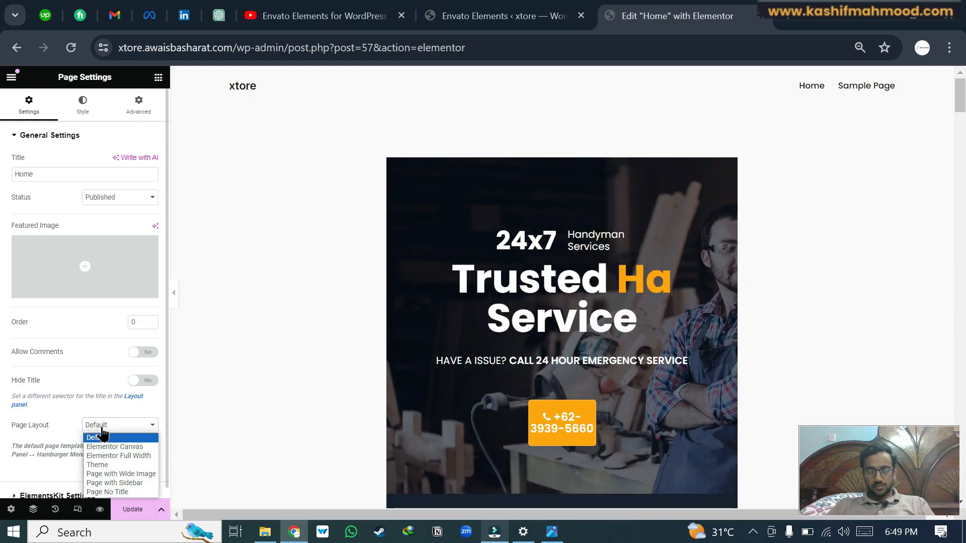
{"action": "mouse_move", "coordinate": [119, 456]}
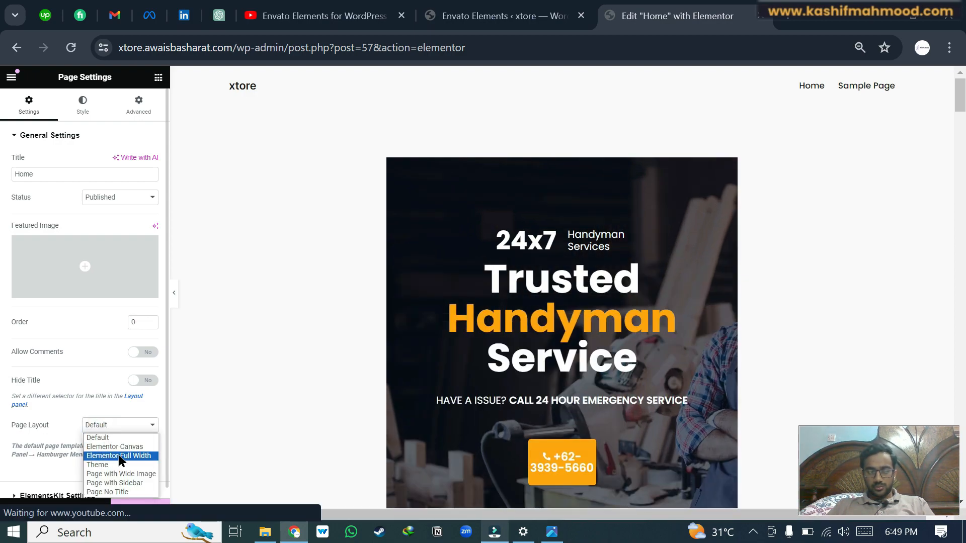
{"action": "left_click", "coordinate": [119, 456]}
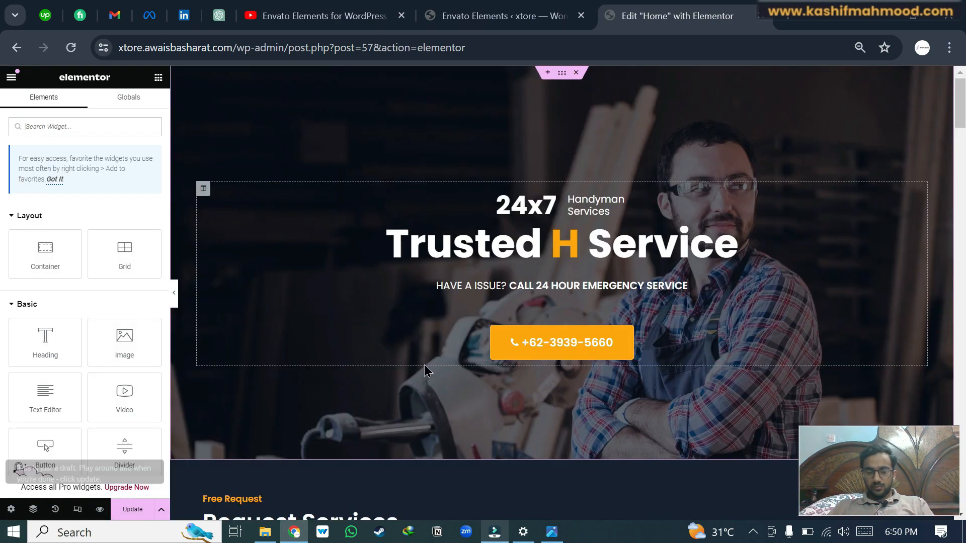
{"action": "left_click", "coordinate": [132, 509]}
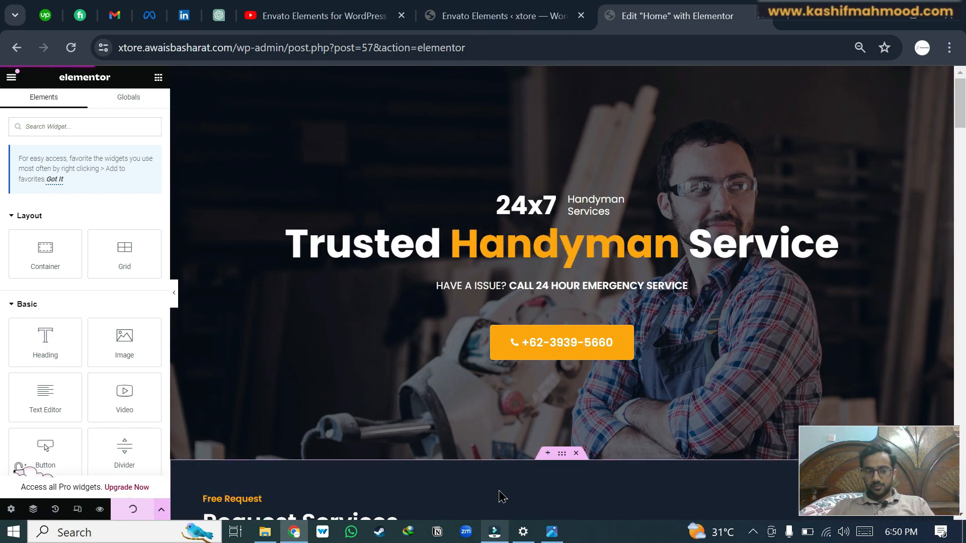
{"action": "scroll", "scroll_direction": "down", "scroll_amount": 3}
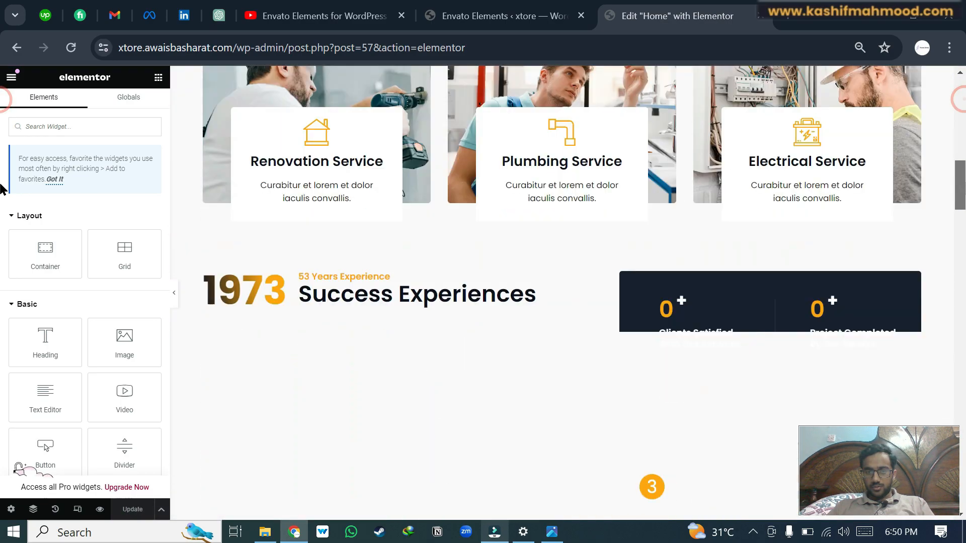
{"action": "scroll", "scroll_direction": "down", "scroll_amount": 3}
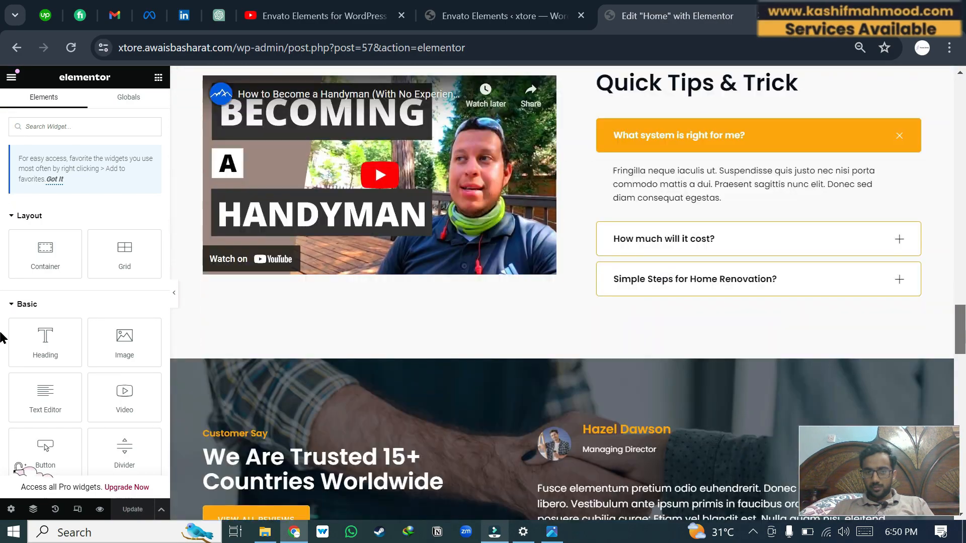
{"action": "scroll", "scroll_direction": "down", "scroll_amount": 3}
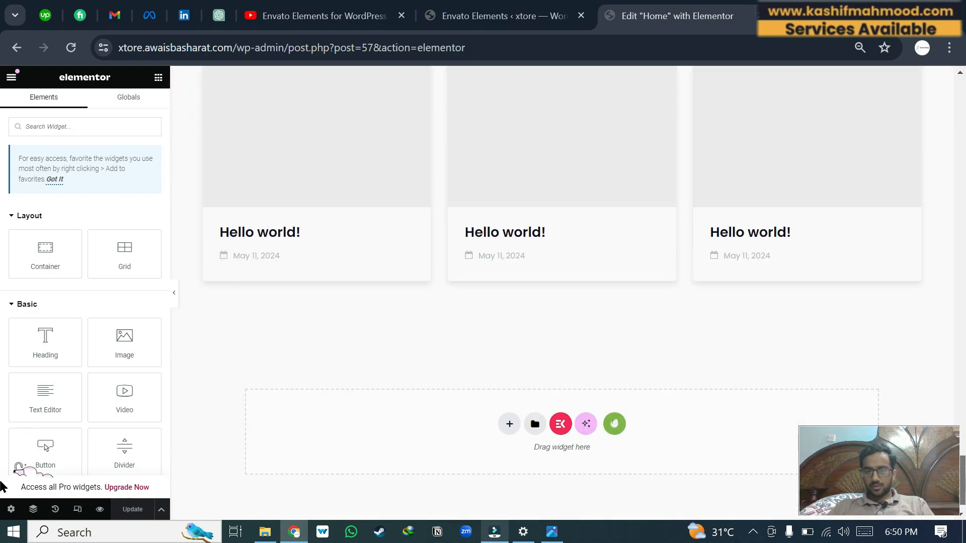
{"action": "scroll", "scroll_direction": "down", "scroll_amount": 3}
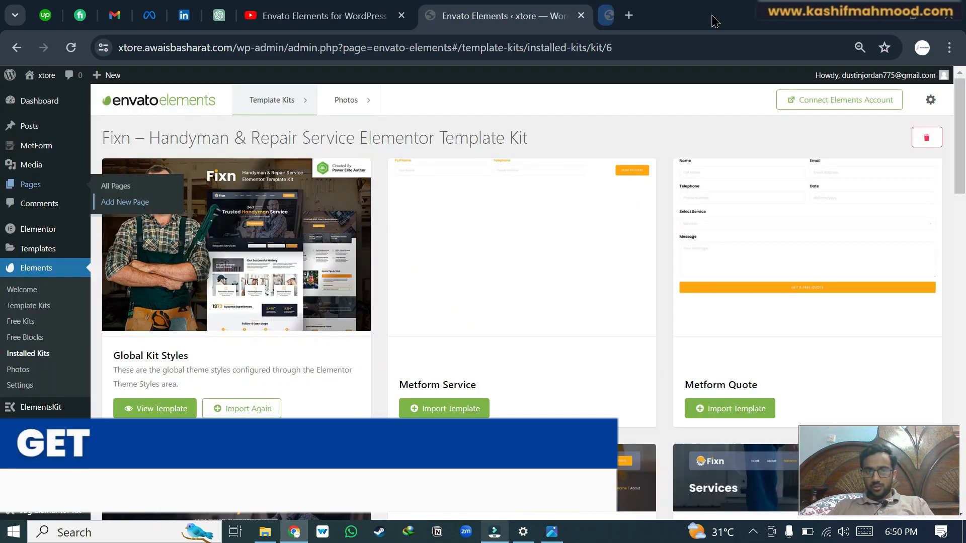
{"action": "mouse_move", "coordinate": [126, 202]}
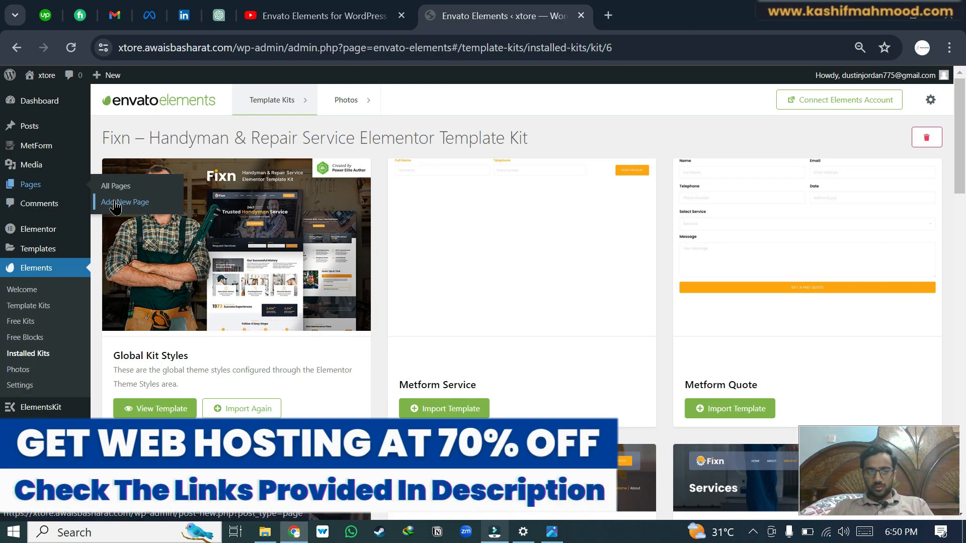
Add a new page in a new tab and title it 'About'.
{"action": "left_click", "coordinate": [125, 202]}
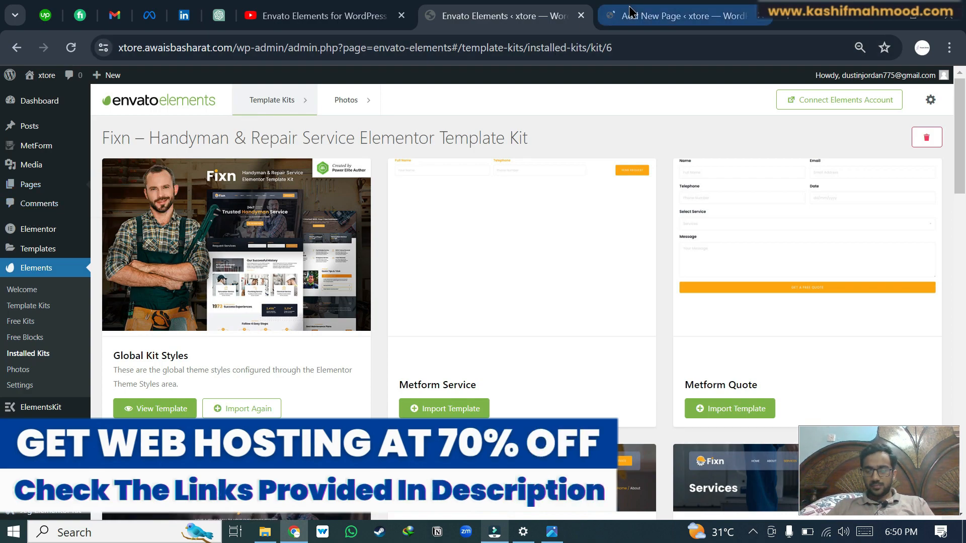
{"action": "left_click", "coordinate": [678, 16]}
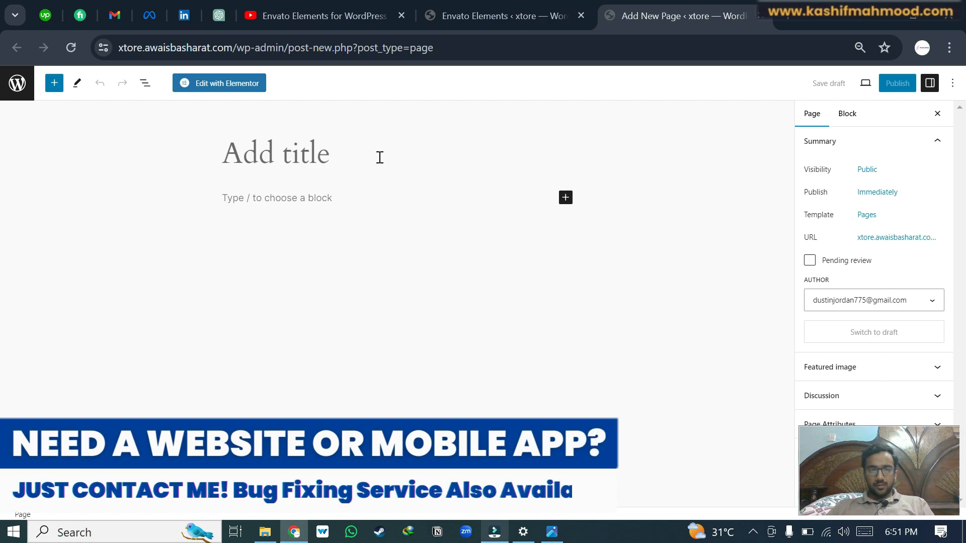
{"action": "type", "text": "Ab"}
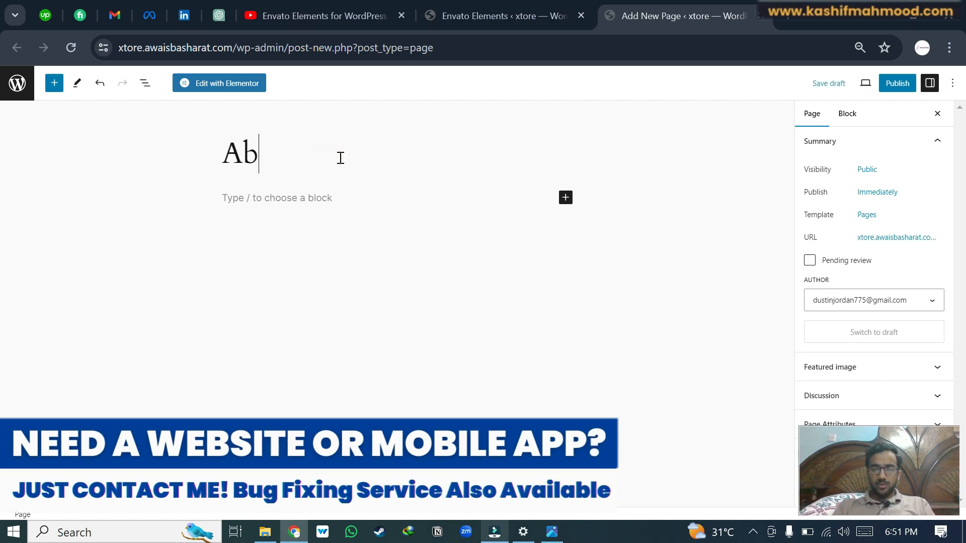
{"action": "type", "text": "out"}
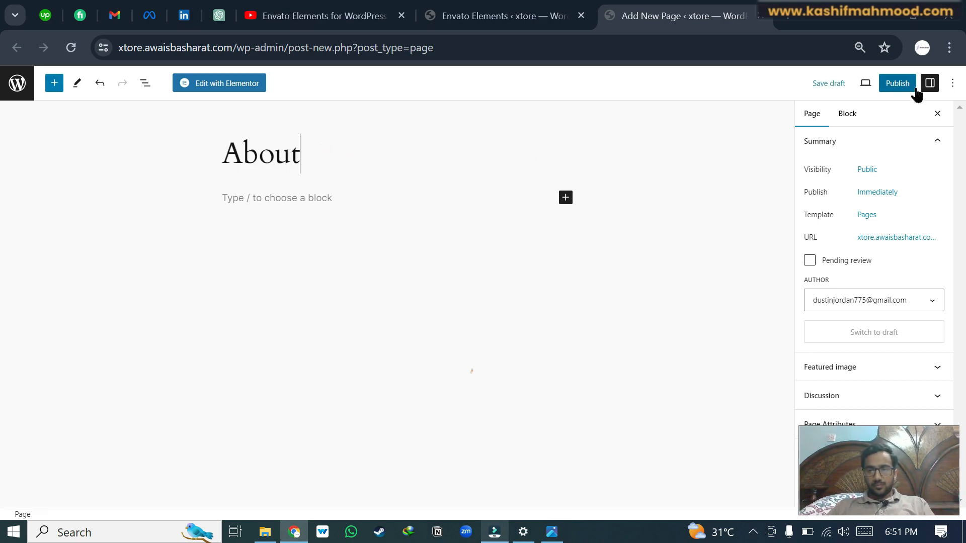
Publish the About page and open it in Elementor.
{"action": "left_click", "coordinate": [895, 83]}
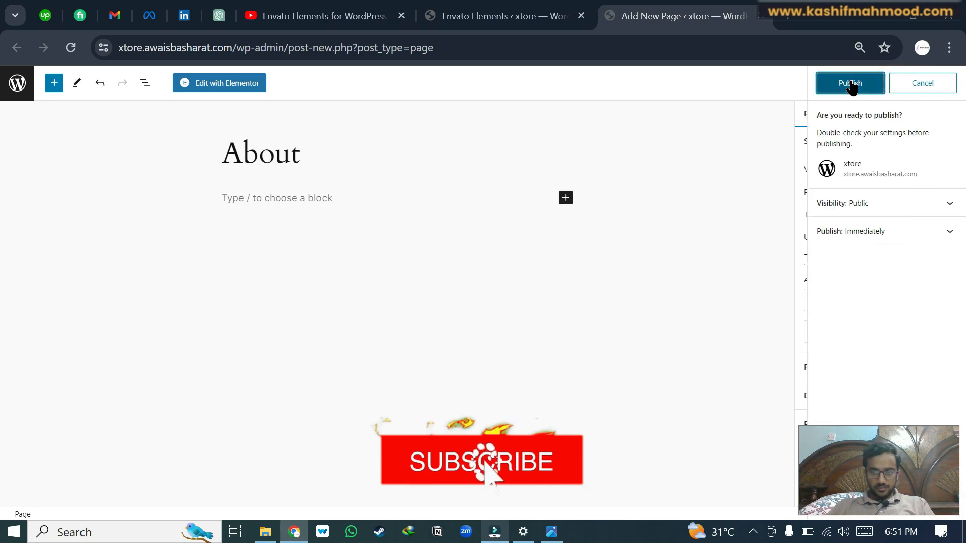
{"action": "left_click", "coordinate": [850, 83]}
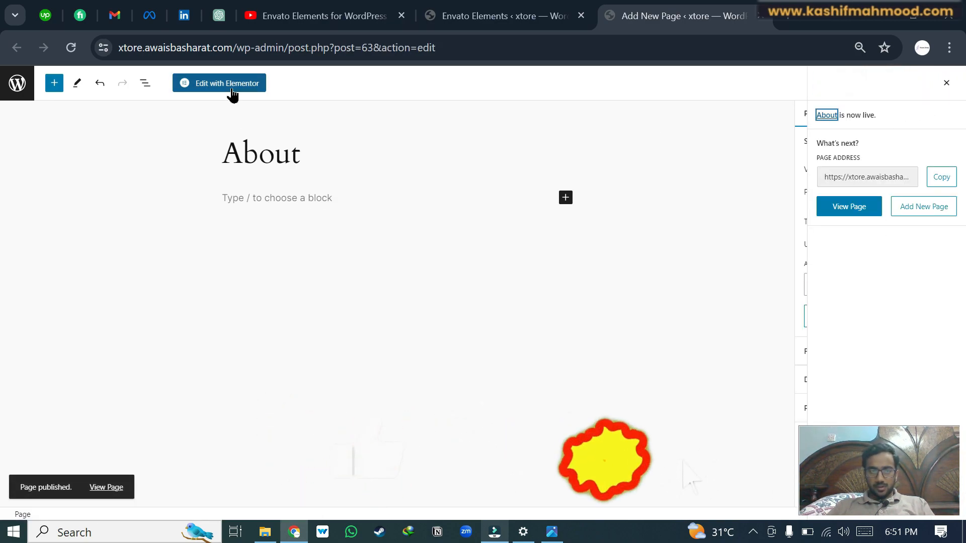
{"action": "left_click", "coordinate": [219, 82]}
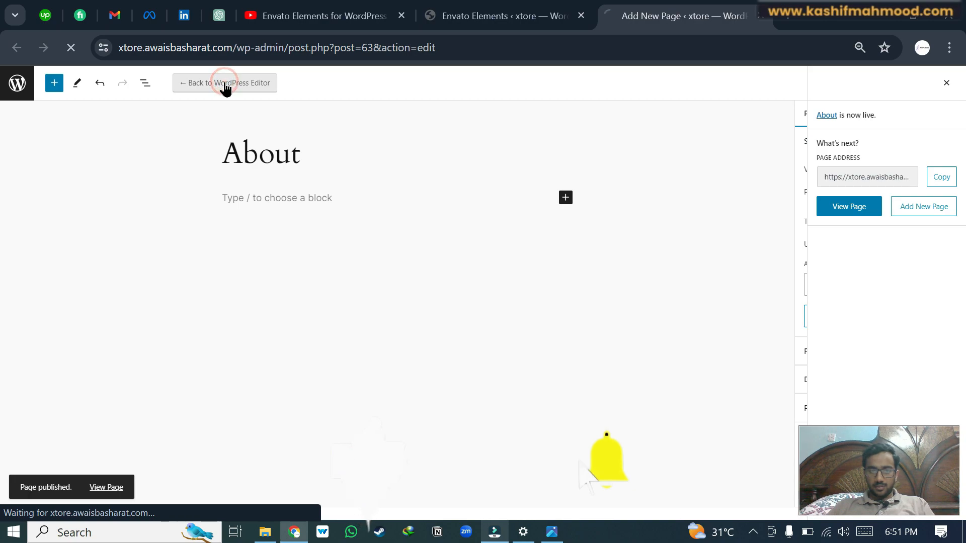
Insert the Fixn kit's About template from Envato Elements installed kits into the About page.
{"action": "left_click", "coordinate": [224, 83]}
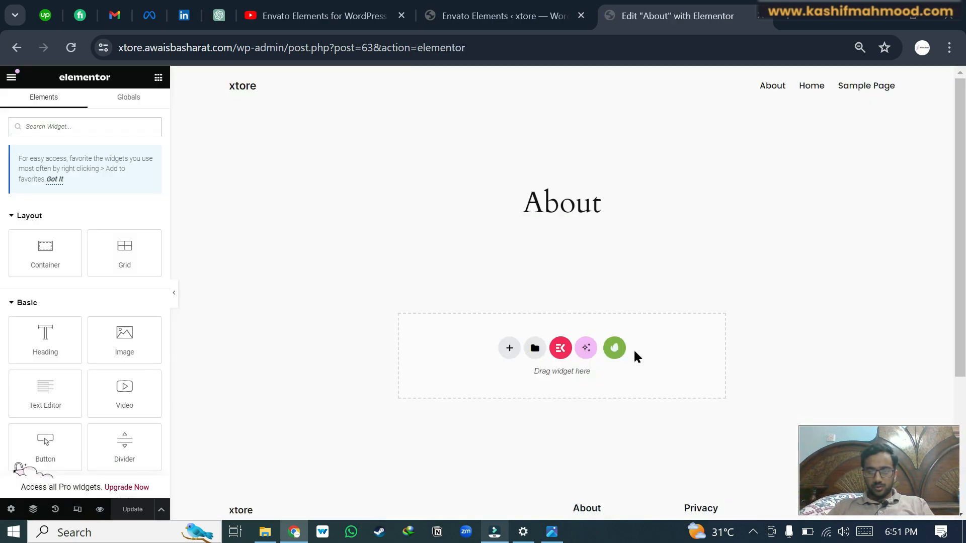
{"action": "left_click", "coordinate": [614, 349]}
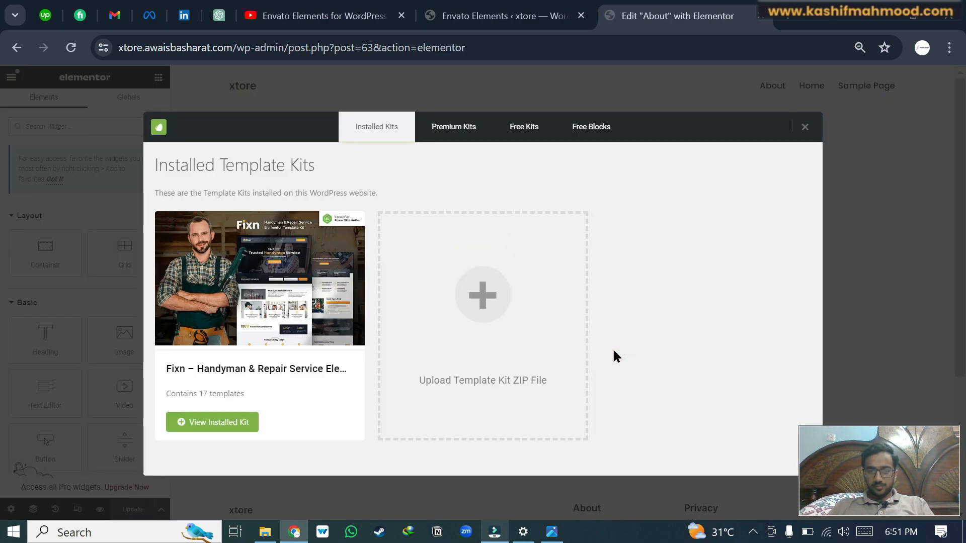
{"action": "left_click", "coordinate": [212, 422]}
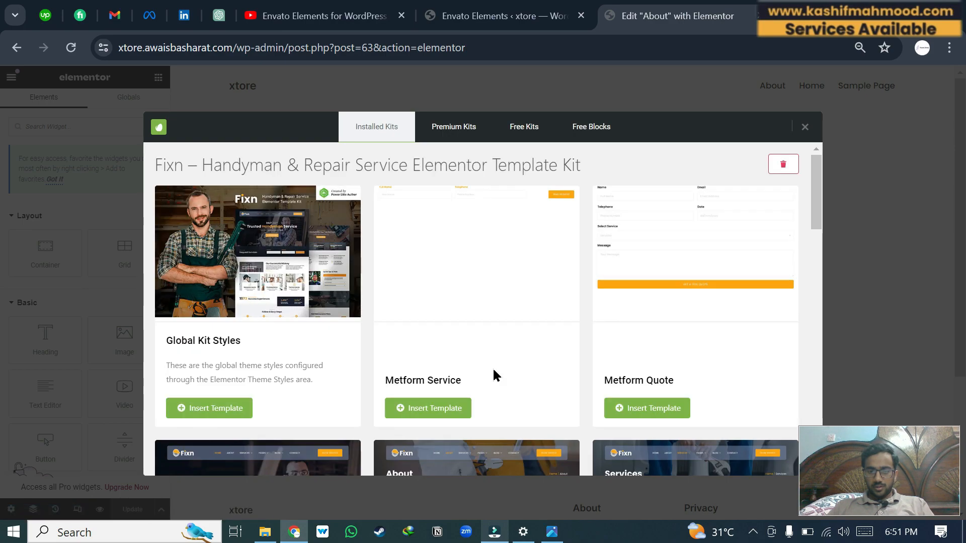
{"action": "scroll", "scroll_direction": "down", "scroll_amount": 3}
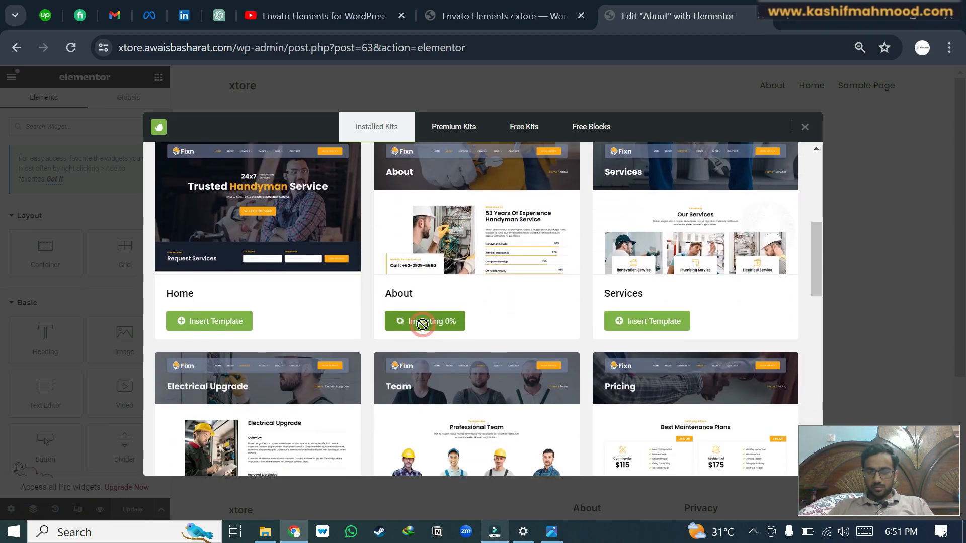
{"action": "left_click", "coordinate": [425, 321]}
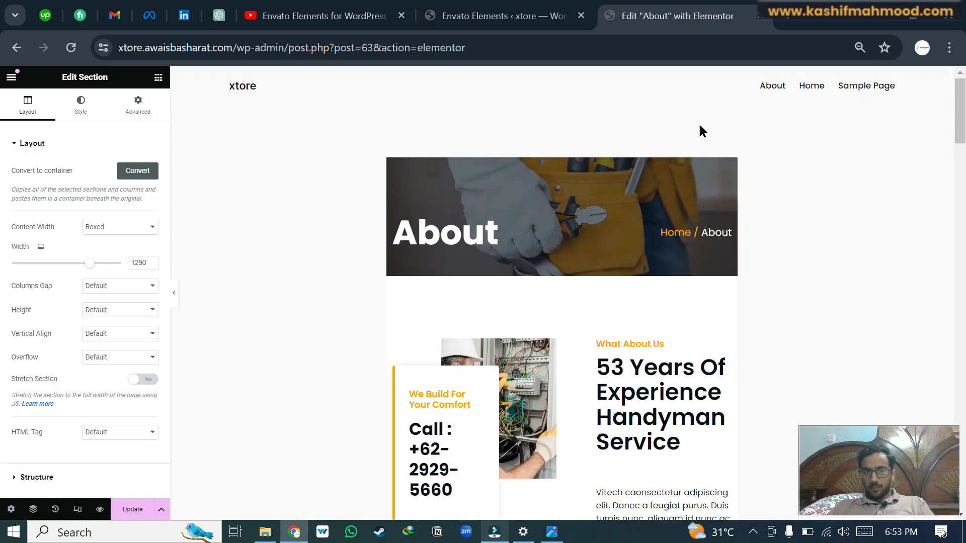
{"action": "mouse_move", "coordinate": [10, 509]}
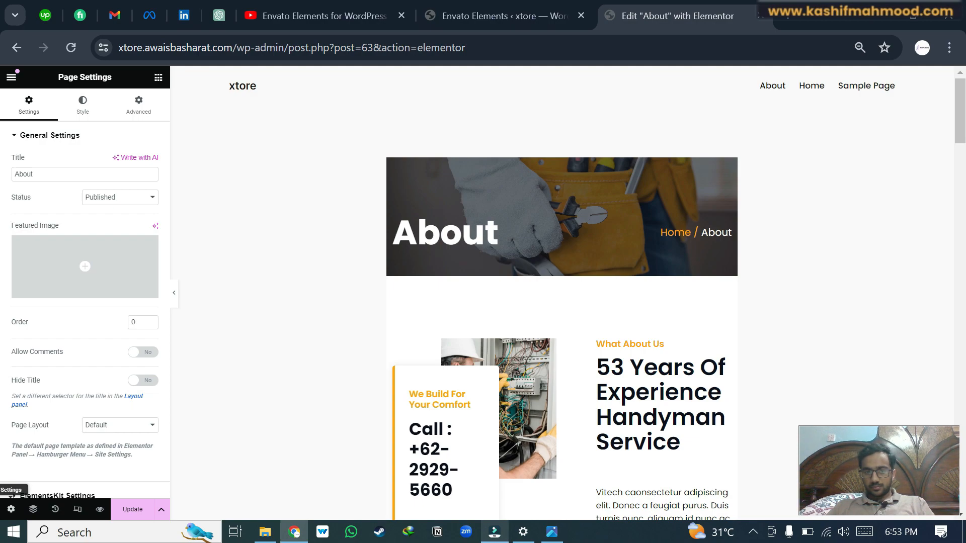
Choose Elementor Full Width from the About page's Page Layout dropdown.
{"action": "left_click", "coordinate": [120, 425]}
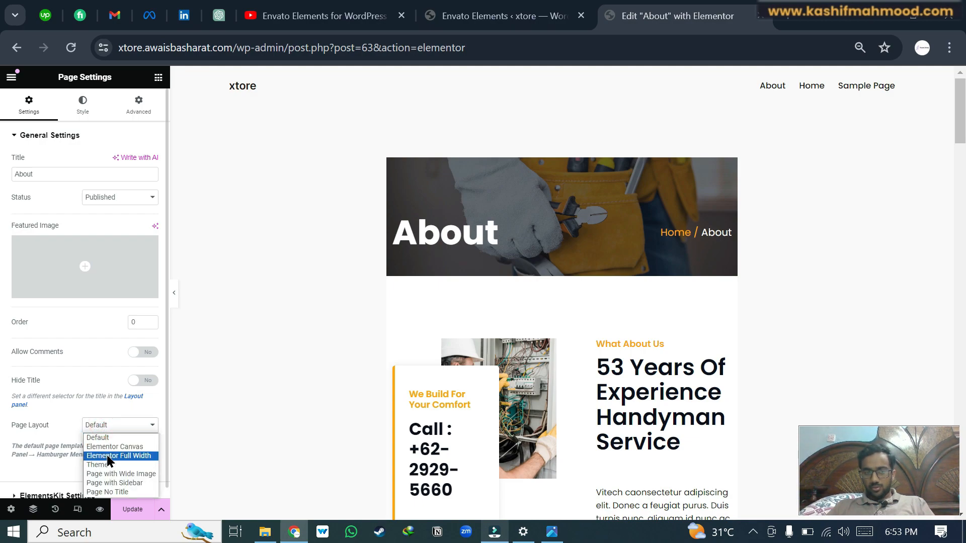
{"action": "left_click", "coordinate": [119, 456]}
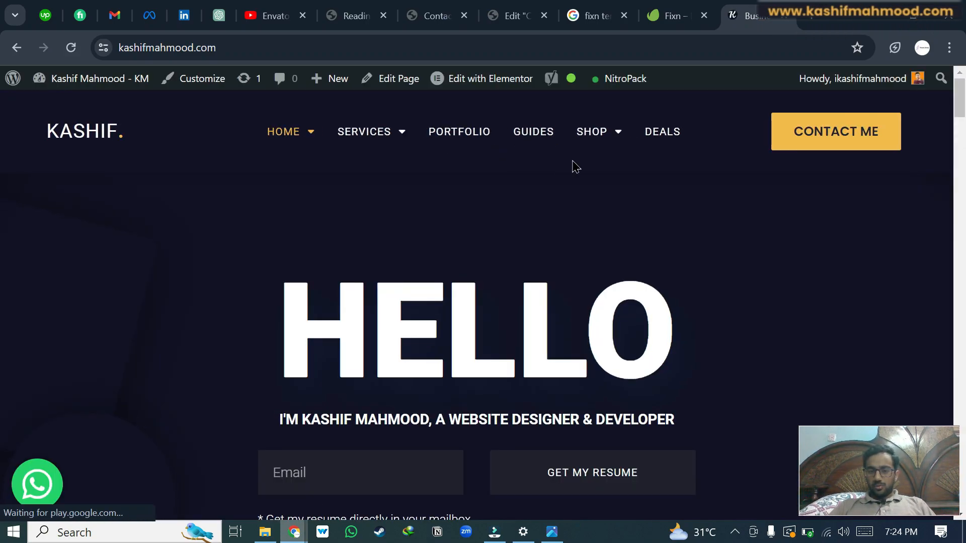
{"action": "mouse_move", "coordinate": [363, 170]}
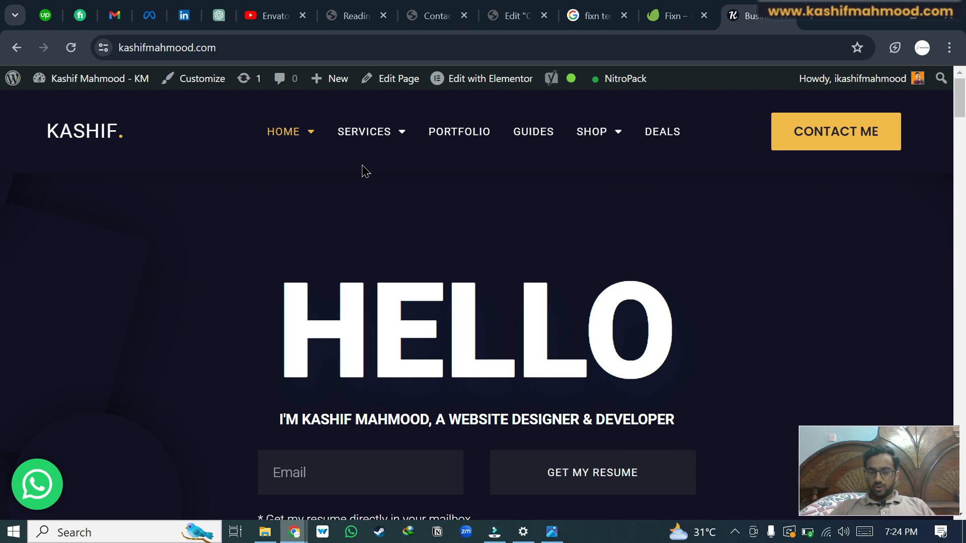
{"action": "mouse_move", "coordinate": [656, 237]}
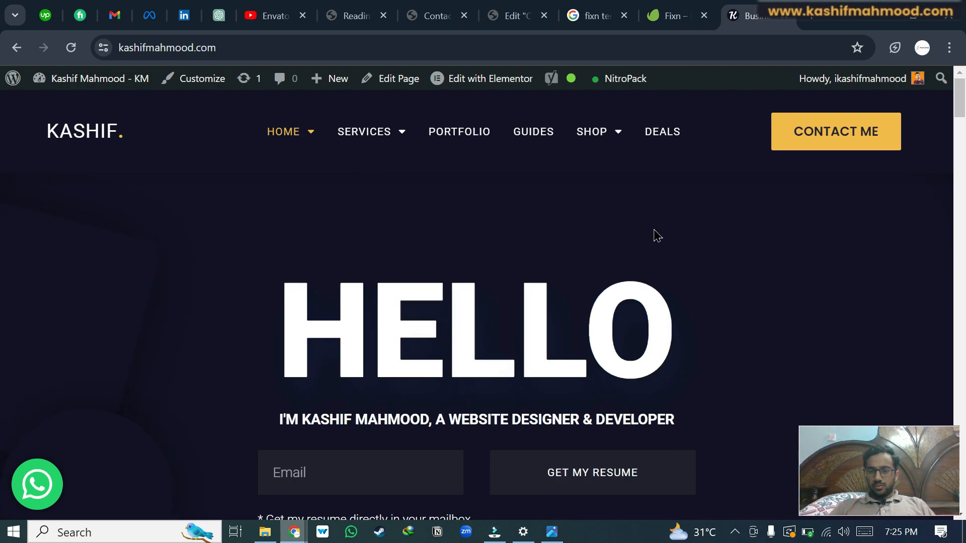
{"action": "mouse_move", "coordinate": [584, 250]}
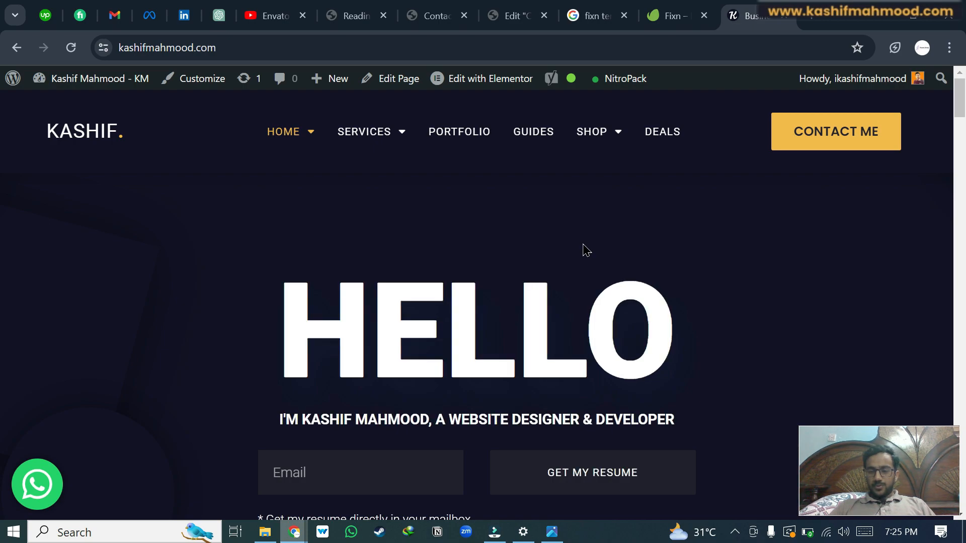